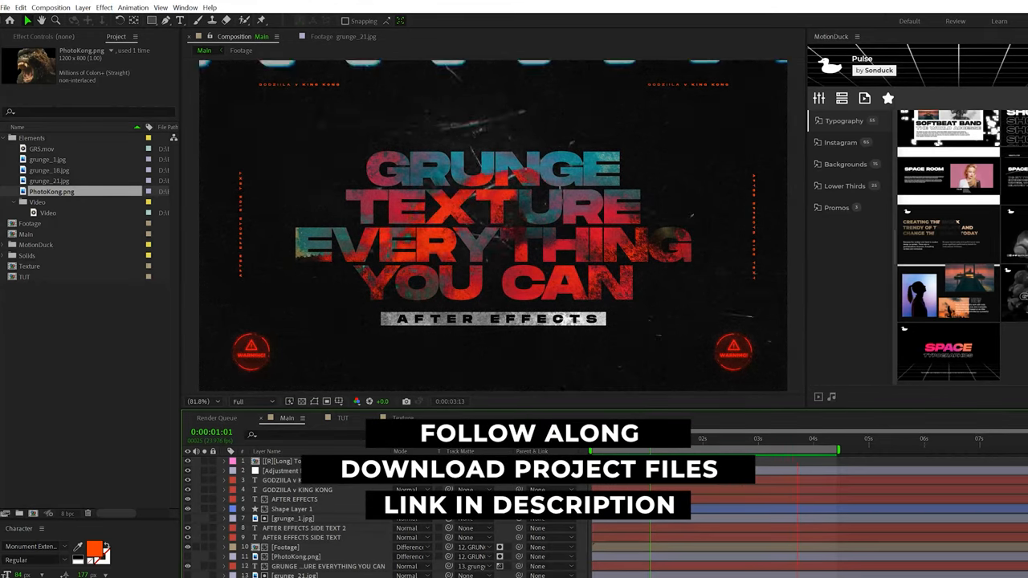
- Switch the timeline from the Main design to the TUT composition with the plain orange title
{"action": "left_click", "coordinate": [340, 418]}
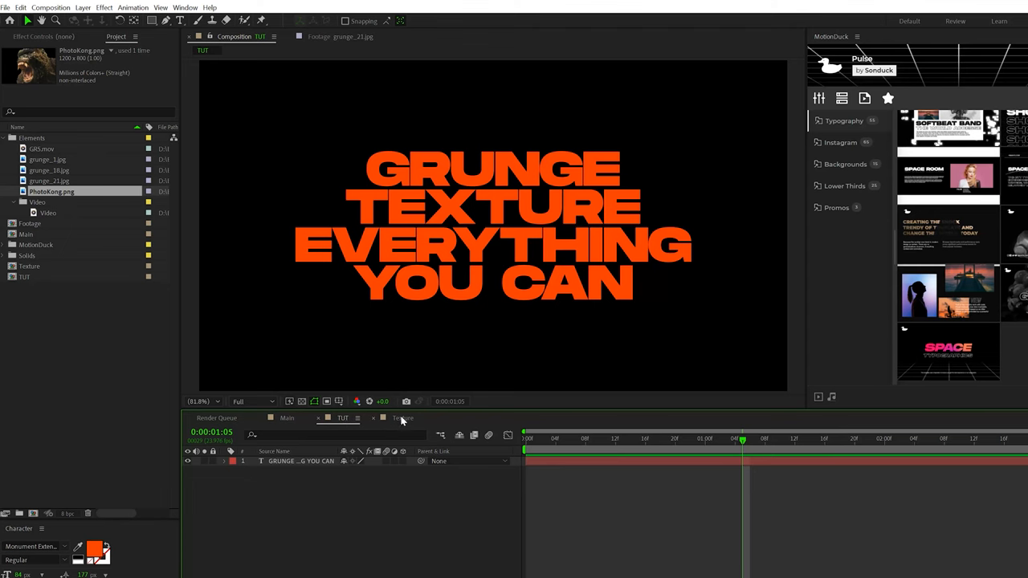
{"action": "left_click", "coordinate": [398, 418]}
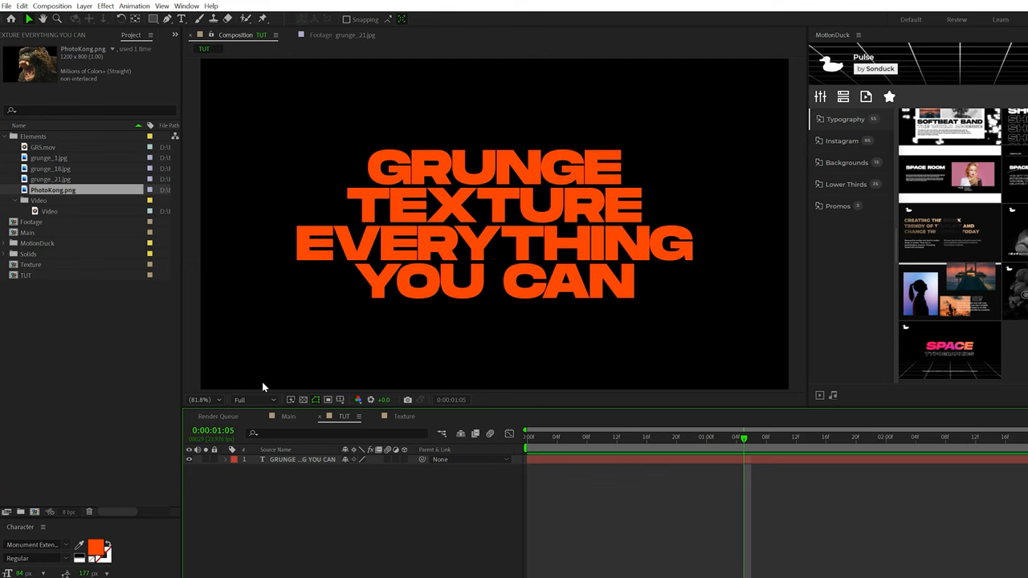
- Preview the black-and-white grunge_21.jpg texture in the Footage viewer
{"action": "left_click", "coordinate": [52, 180]}
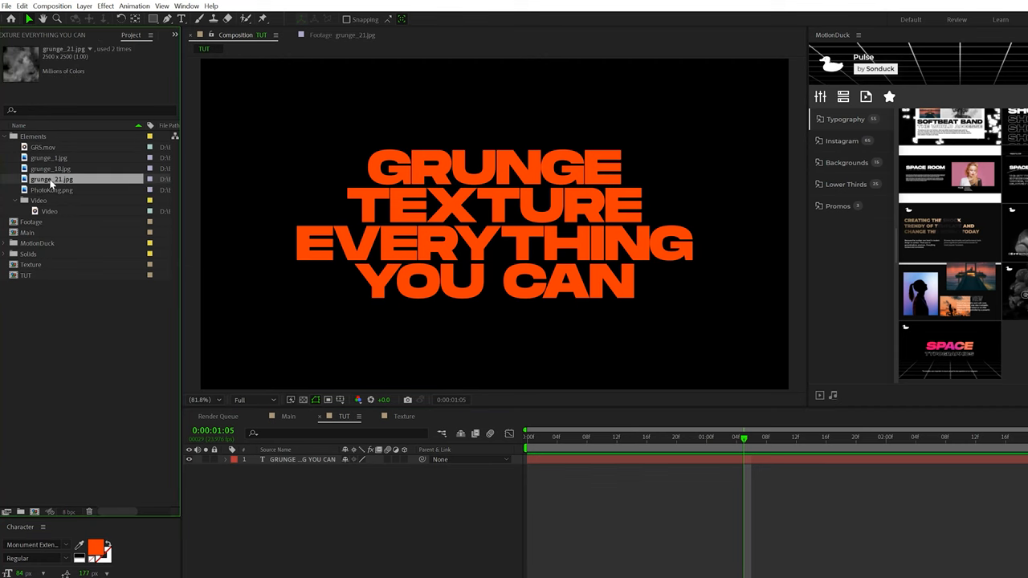
{"action": "double_click", "coordinate": [51, 180]}
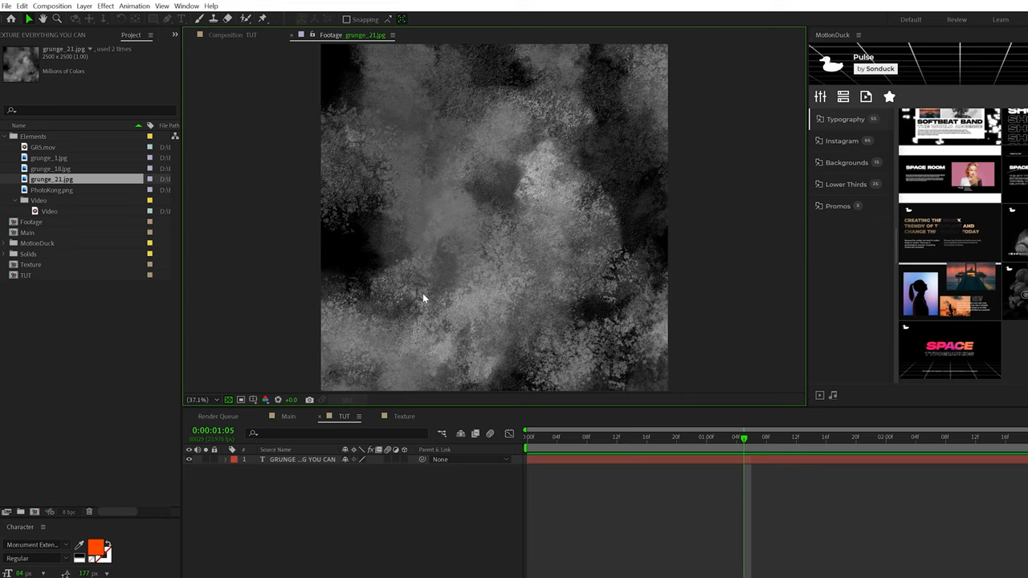
{"action": "mouse_move", "coordinate": [653, 235]}
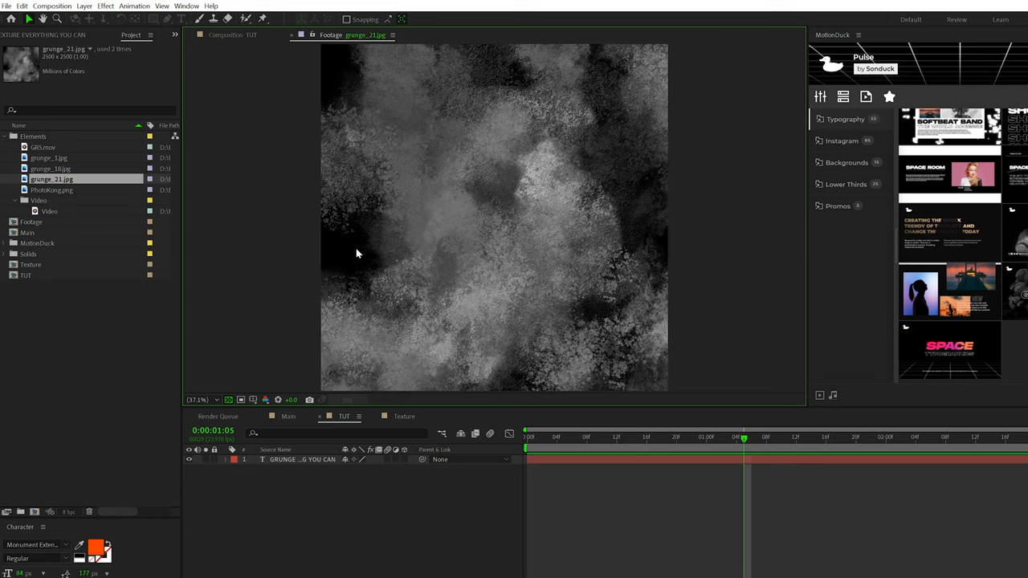
{"action": "mouse_move", "coordinate": [254, 403]}
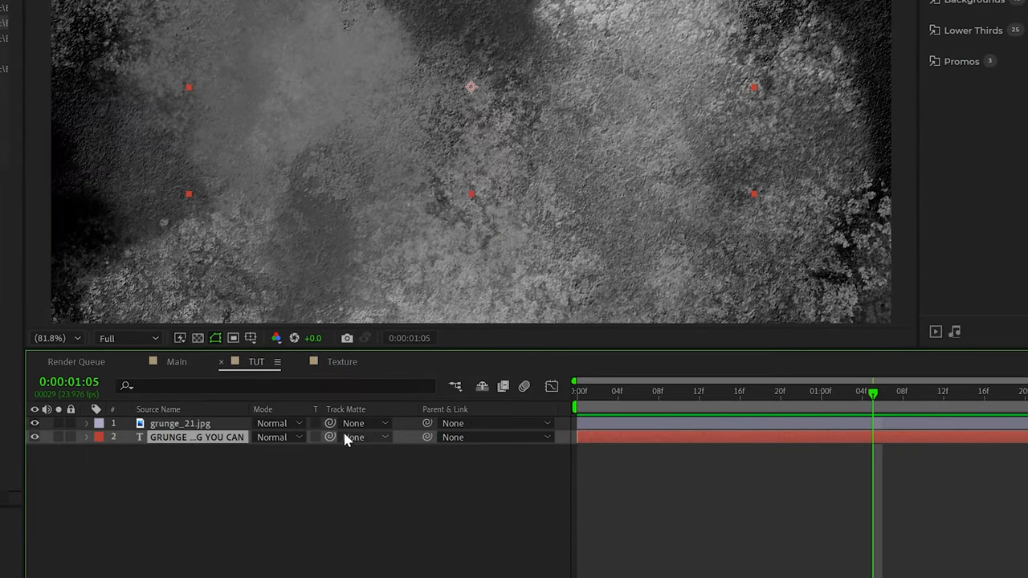
- Set the title layer's track matte to 1. grunge_21.jpg
{"action": "left_click", "coordinate": [361, 437]}
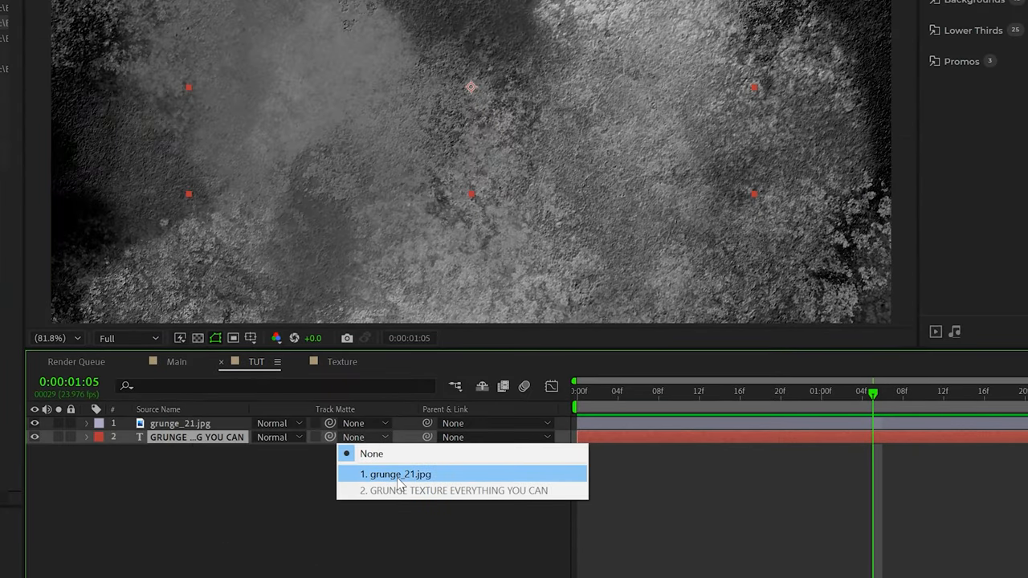
{"action": "left_click", "coordinate": [398, 474]}
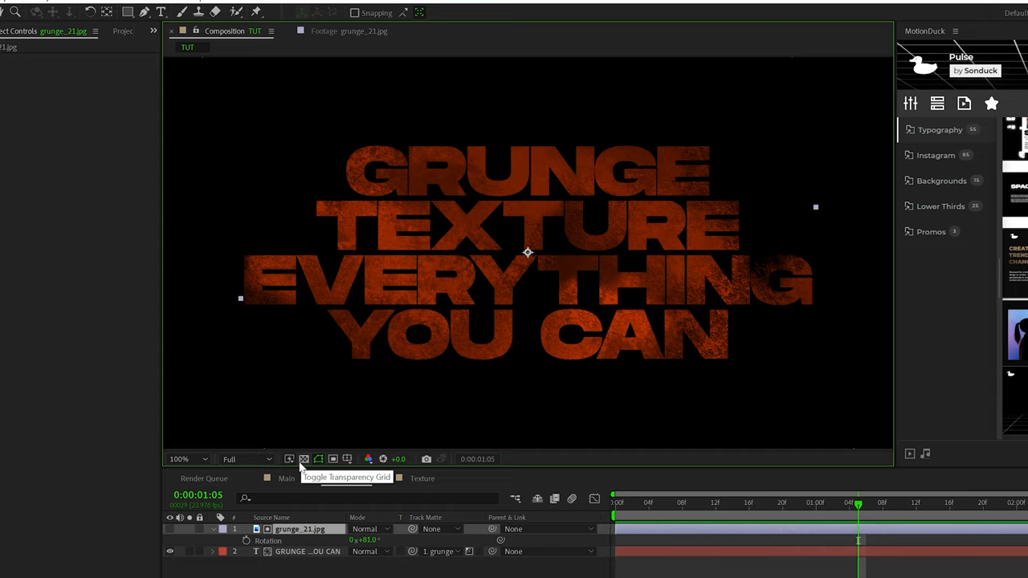
- Apply Curves to grunge_21.jpg, brighten the matte and show the transparency grid
{"action": "left_click", "coordinate": [309, 460]}
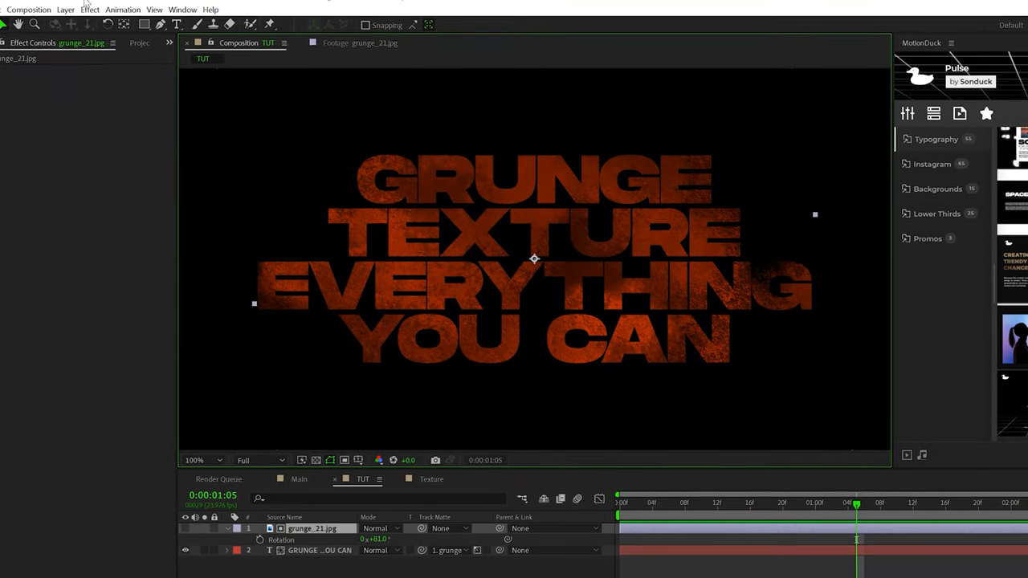
{"action": "left_click", "coordinate": [94, 10]}
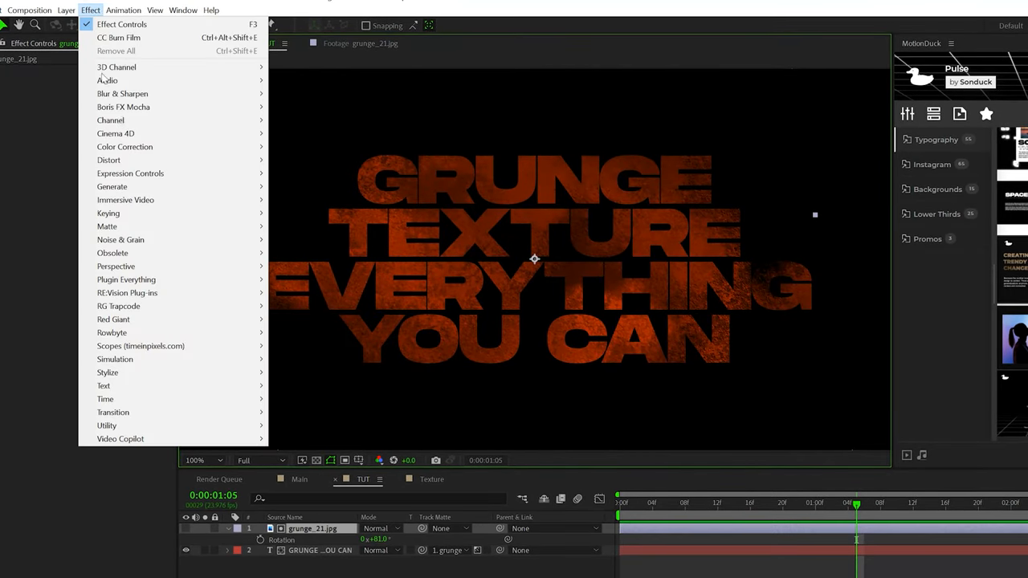
{"action": "mouse_move", "coordinate": [126, 146]}
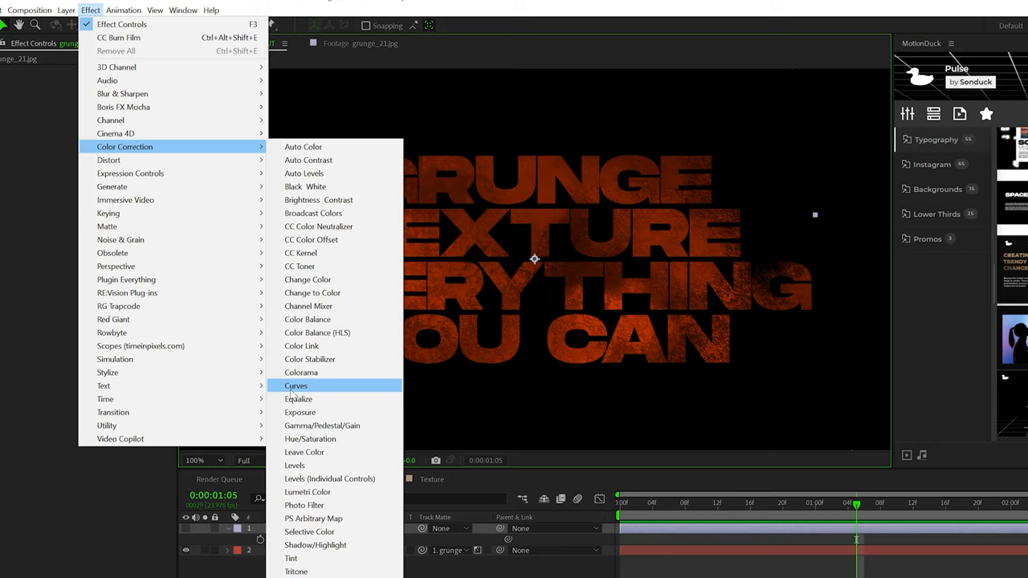
{"action": "left_click", "coordinate": [294, 386]}
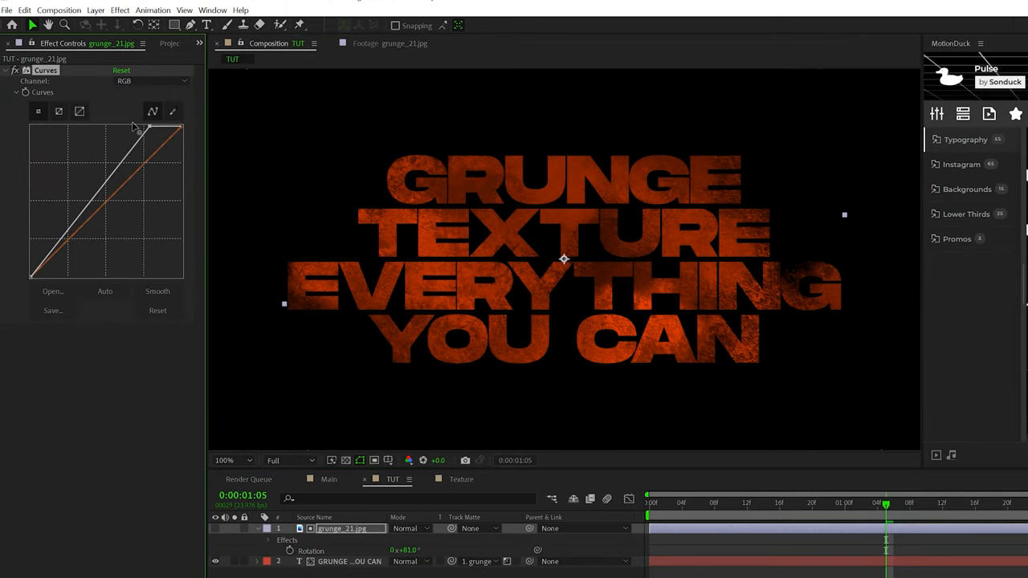
{"action": "left_click_drag", "start_coordinate": [121, 142], "coordinate": [121, 137]}
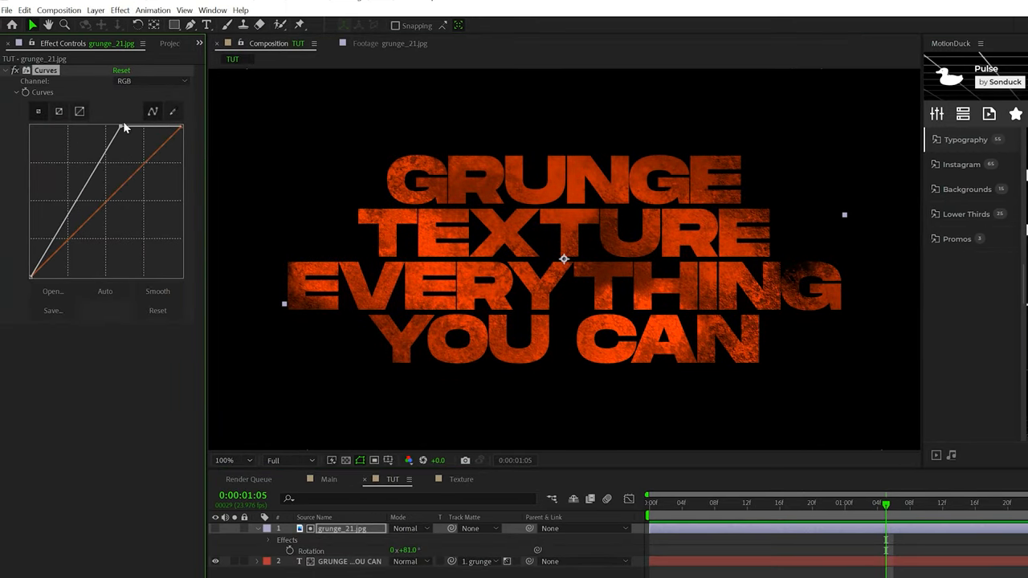
{"action": "left_click", "coordinate": [344, 459]}
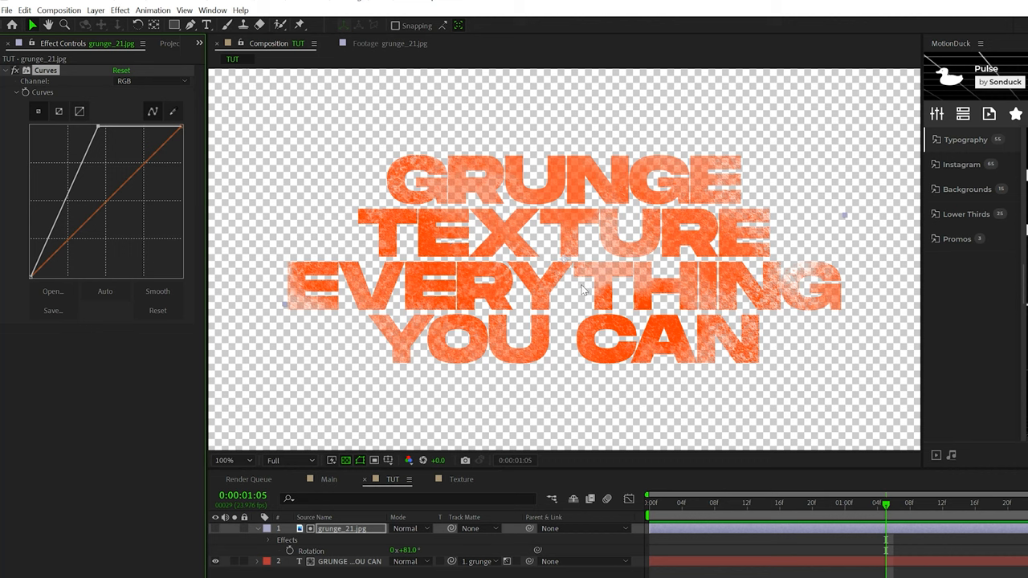
- Darken the curve's lower range and fine-tune contrast for rougher title edges
{"action": "left_click_drag", "start_coordinate": [93, 129], "coordinate": [71, 233]}
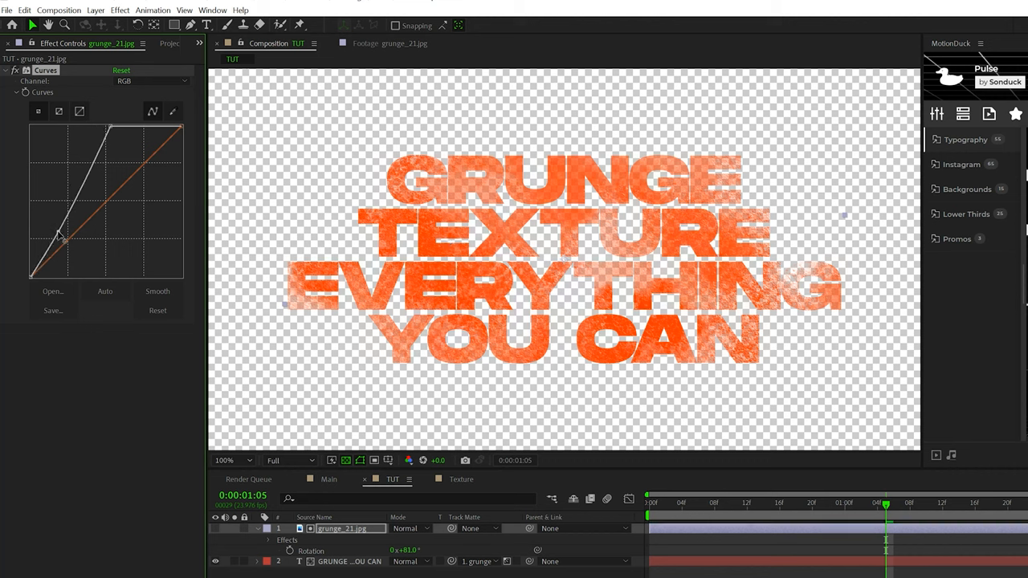
{"action": "left_click_drag", "start_coordinate": [64, 233], "coordinate": [94, 163]}
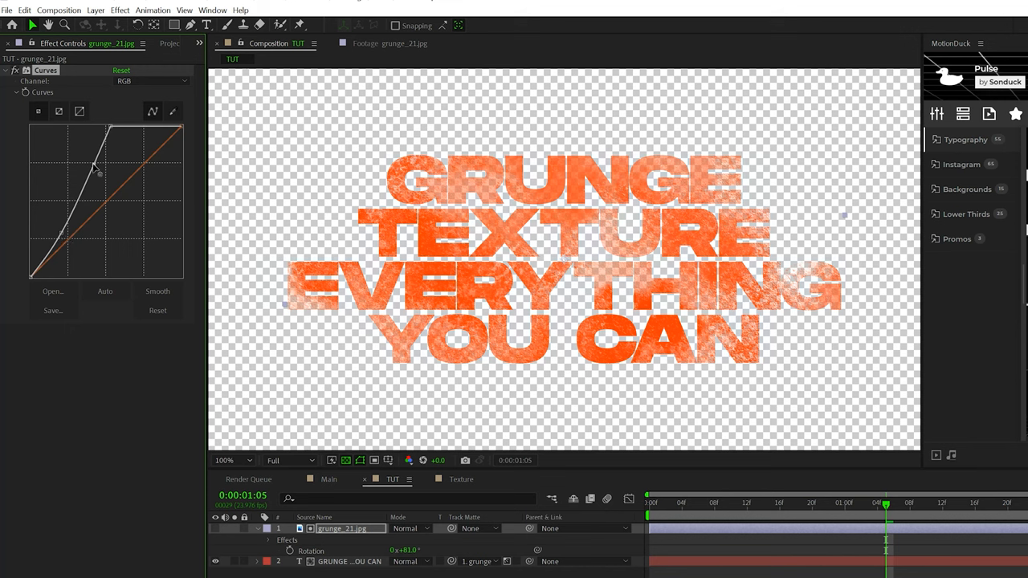
{"action": "left_click_drag", "start_coordinate": [95, 165], "coordinate": [103, 157]}
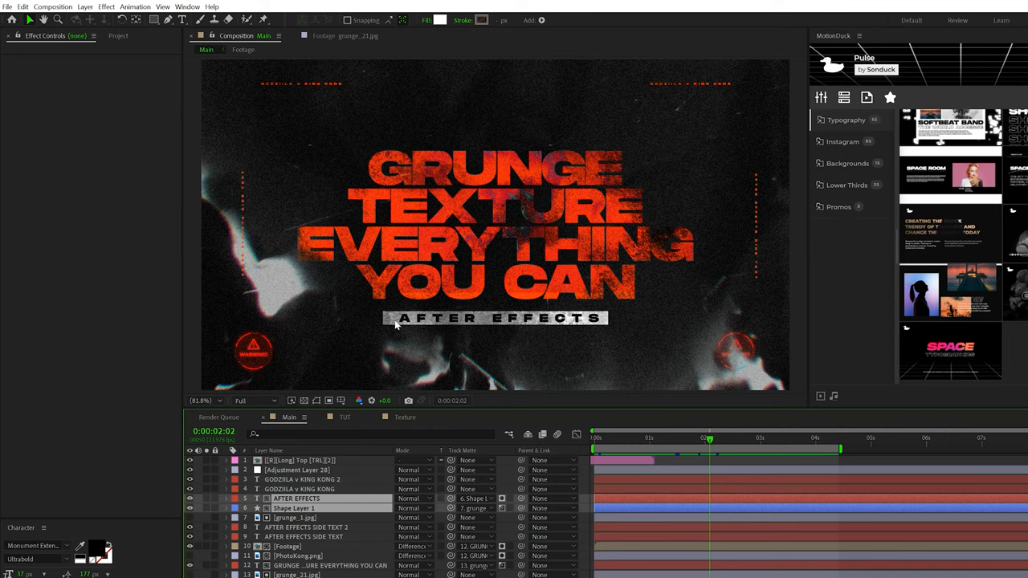
{"action": "mouse_move", "coordinate": [347, 386]}
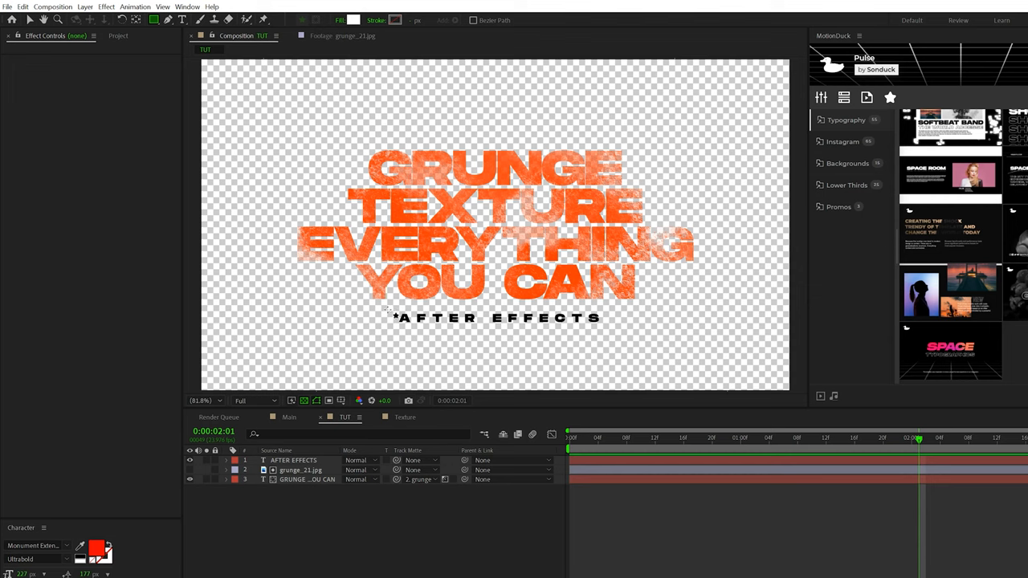
- Select the grunge_1.jpg texture in the Project panel for preview
{"action": "left_click", "coordinate": [300, 469]}
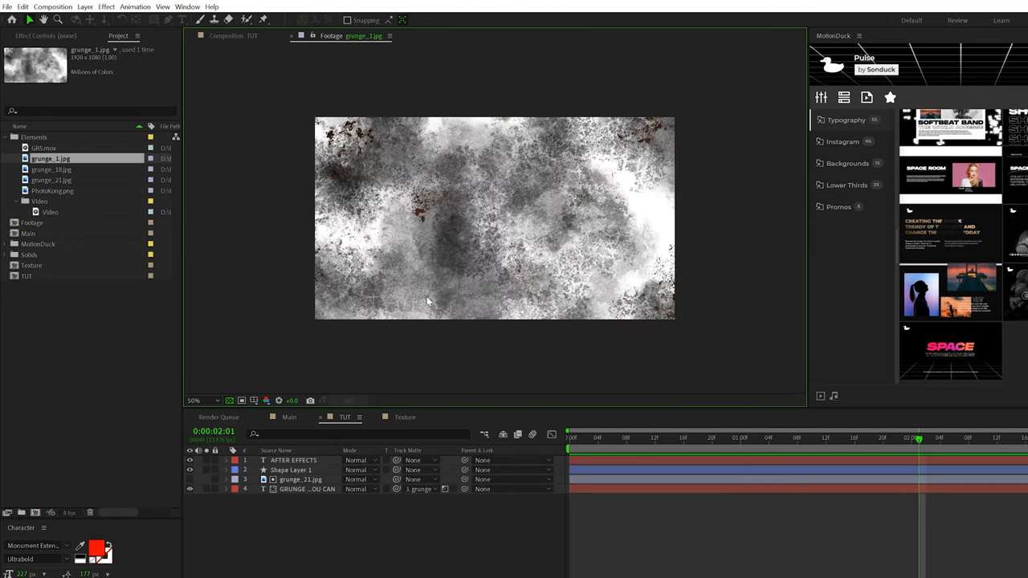
{"action": "mouse_move", "coordinate": [430, 295]}
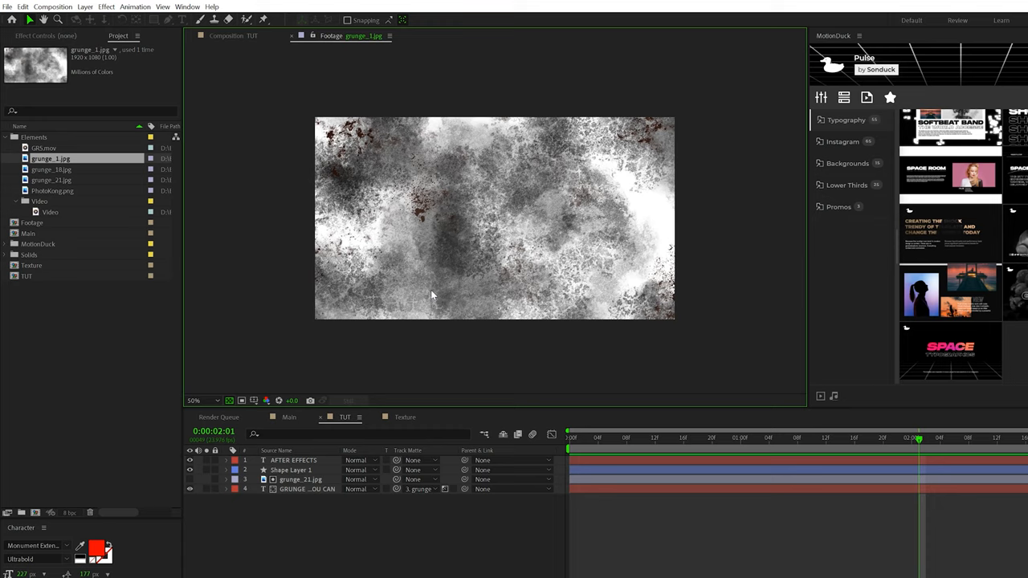
{"action": "mouse_move", "coordinate": [402, 425]}
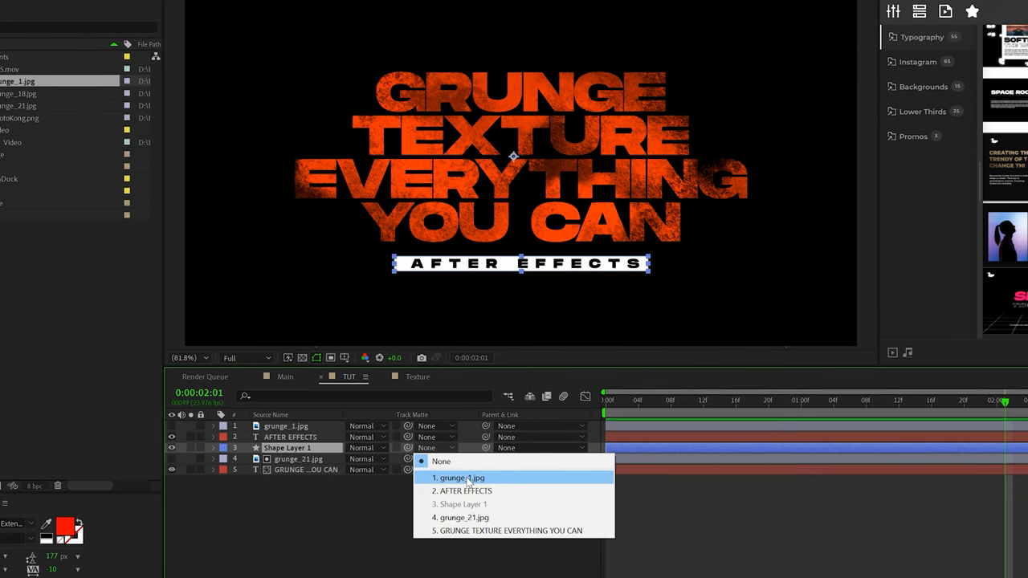
- Set Shape Layer 1's track matte to 1. grunge_1.jpg for a grungy reveal bar
{"action": "left_click", "coordinate": [458, 479]}
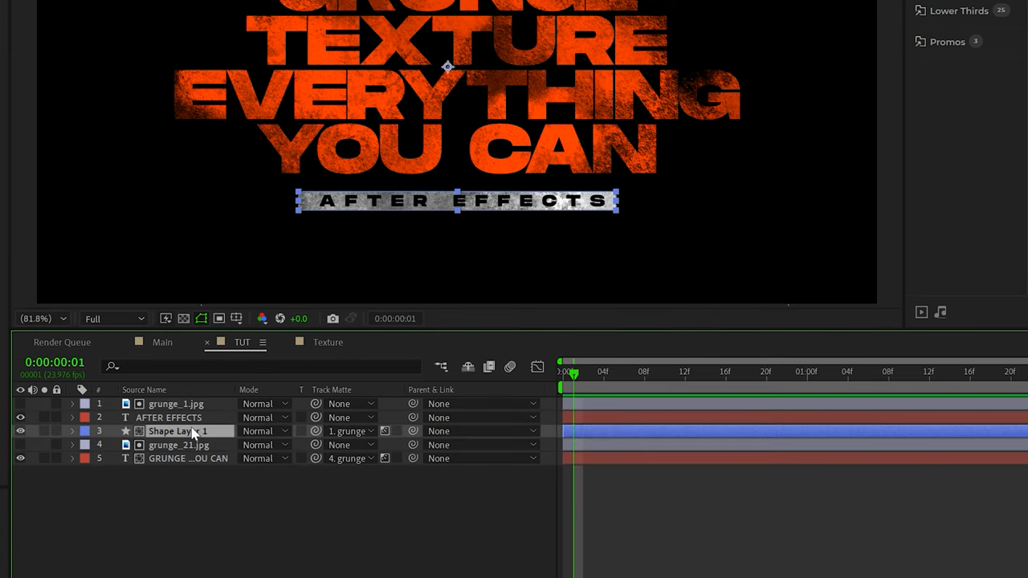
{"action": "mouse_move", "coordinate": [363, 260]}
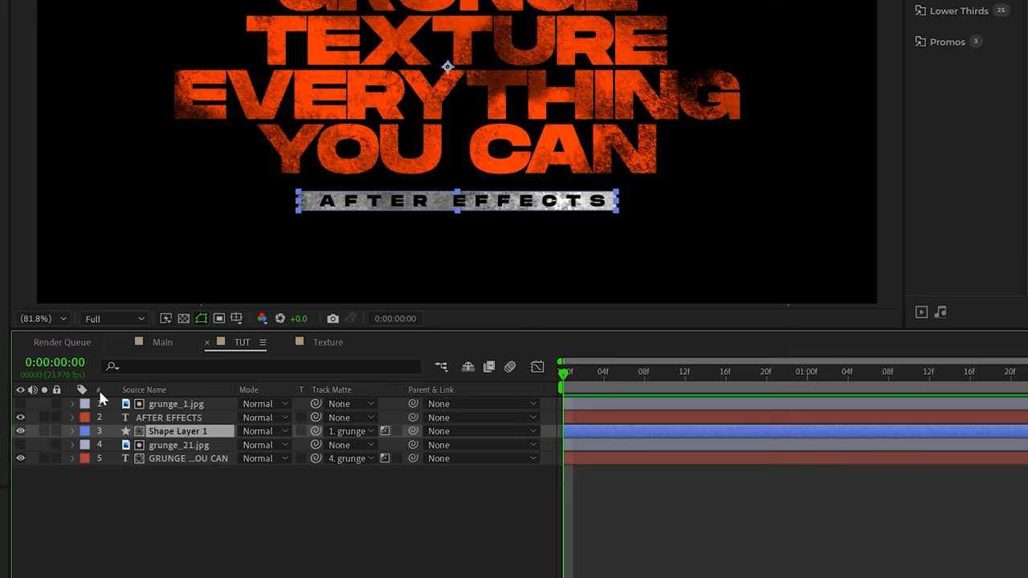
- Keyframe Shape Layer 1's Scale so the reveal bar grows in from 0:00:00:00
{"action": "left_click", "coordinate": [73, 430]}
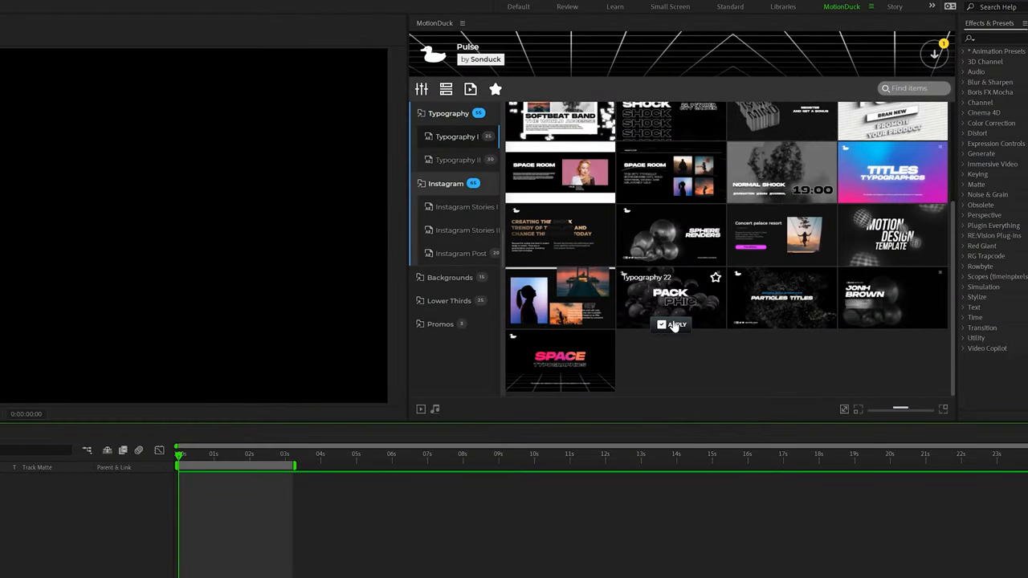
{"action": "left_click", "coordinate": [672, 325]}
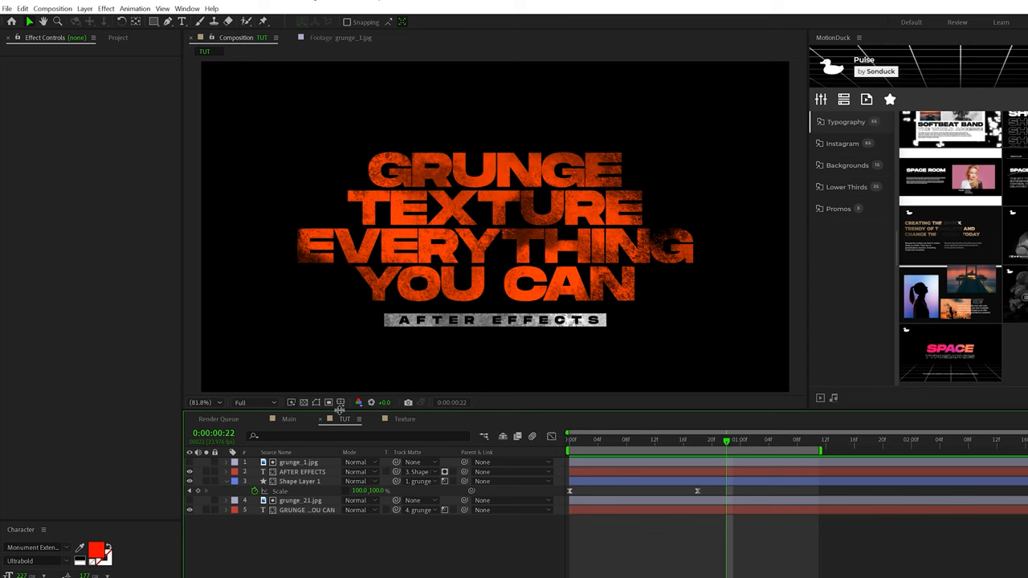
- Play back the animated grunge title in the composition
{"action": "left_click", "coordinate": [117, 38]}
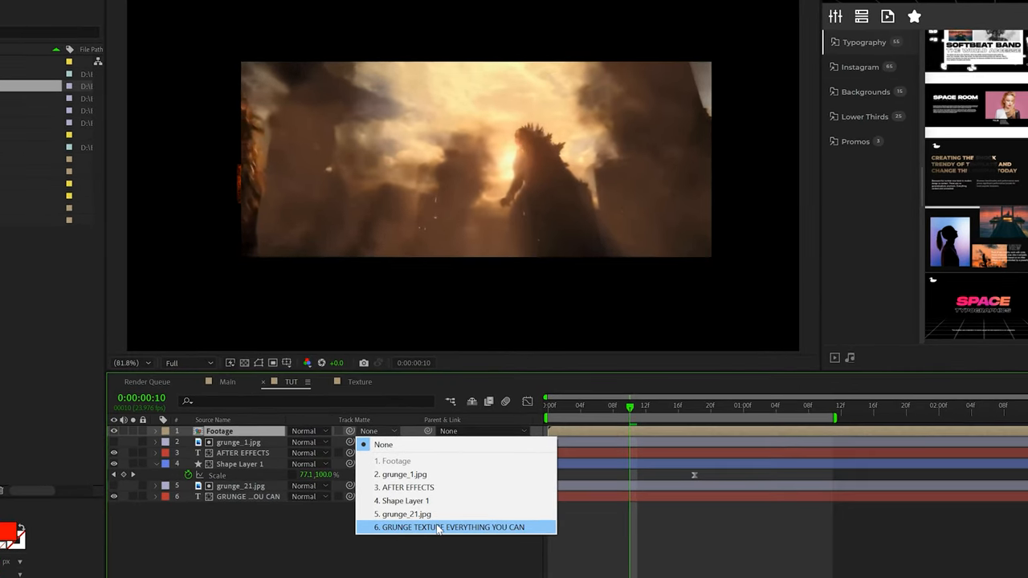
- Matte the Footage layer to the GRUNGE TEXTURE text and blend it in Screen, then Difference mode
{"action": "left_click", "coordinate": [459, 527]}
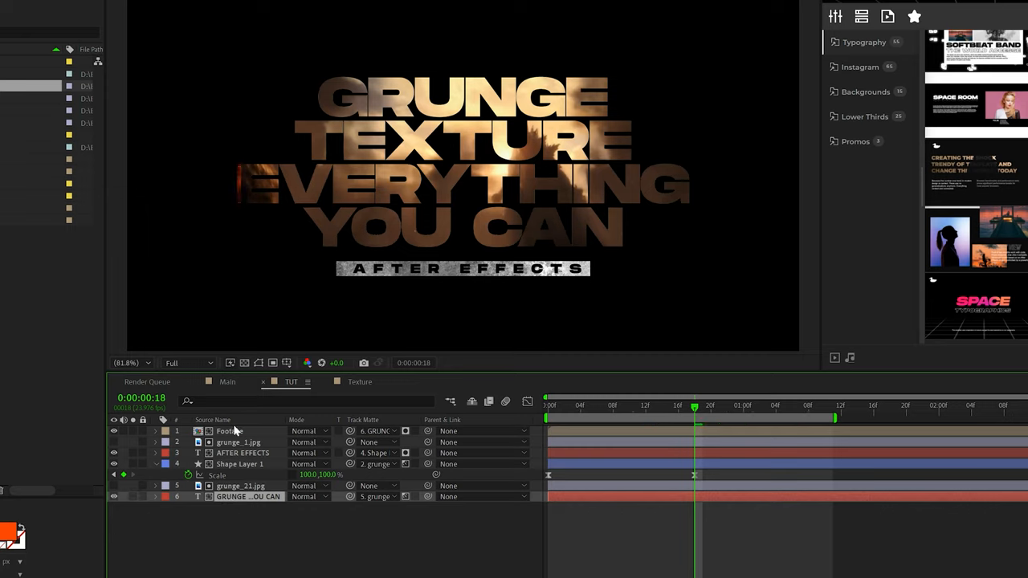
{"action": "left_click", "coordinate": [308, 431]}
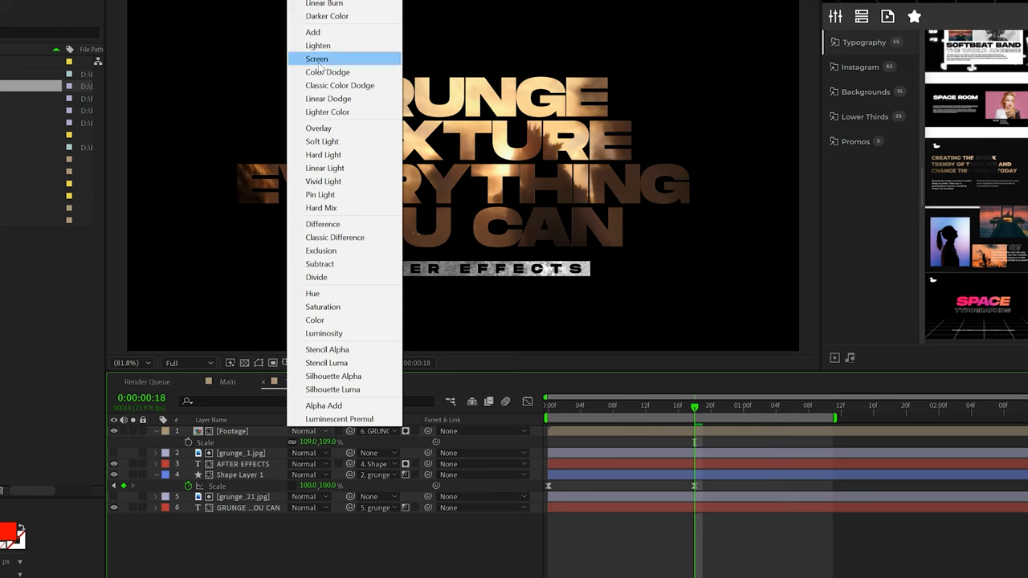
{"action": "left_click", "coordinate": [317, 58]}
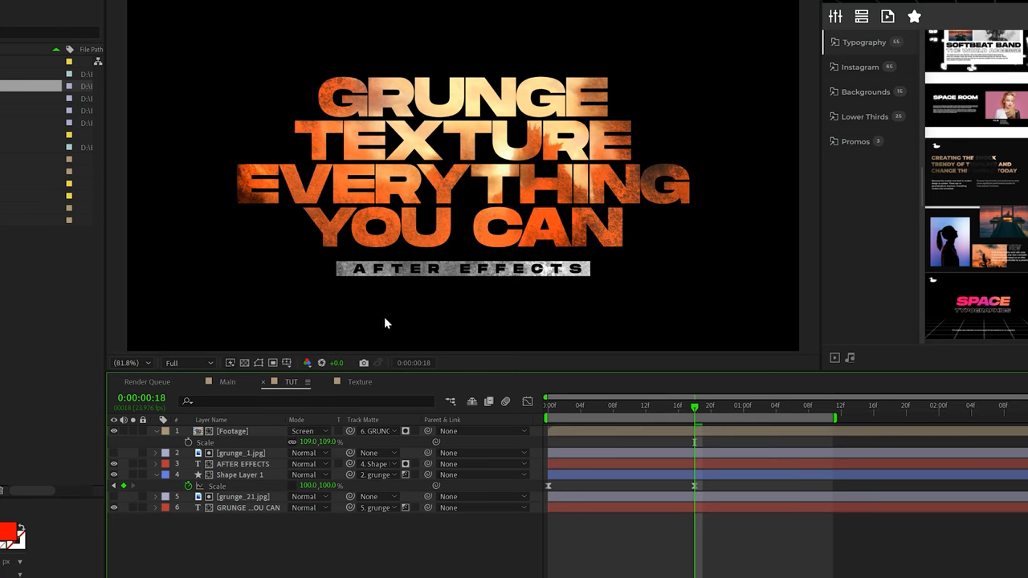
{"action": "left_click", "coordinate": [305, 431]}
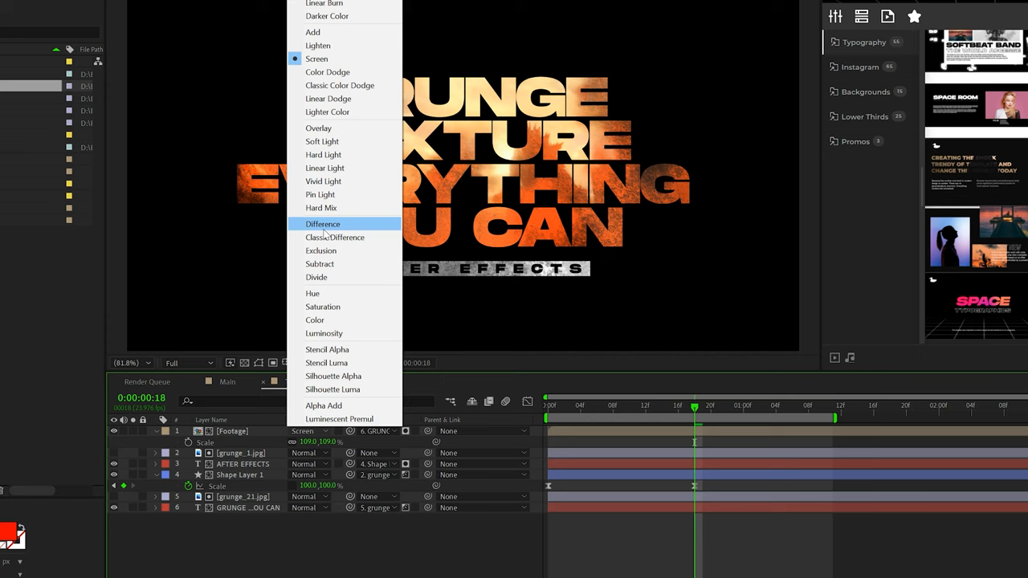
{"action": "left_click", "coordinate": [323, 225]}
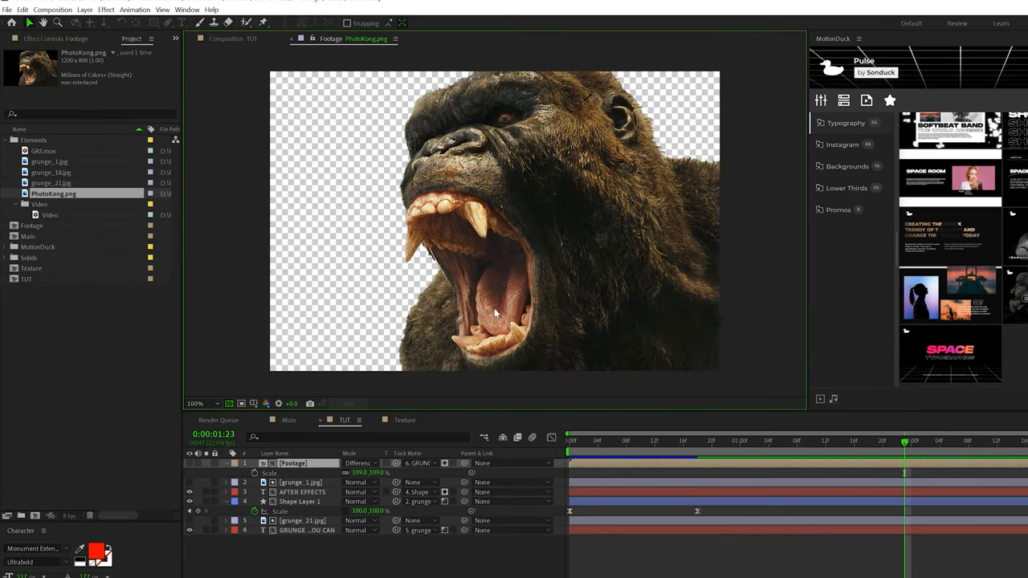
- Inspect the PhotoKong image footage before placing the background clip
{"action": "left_click", "coordinate": [289, 421]}
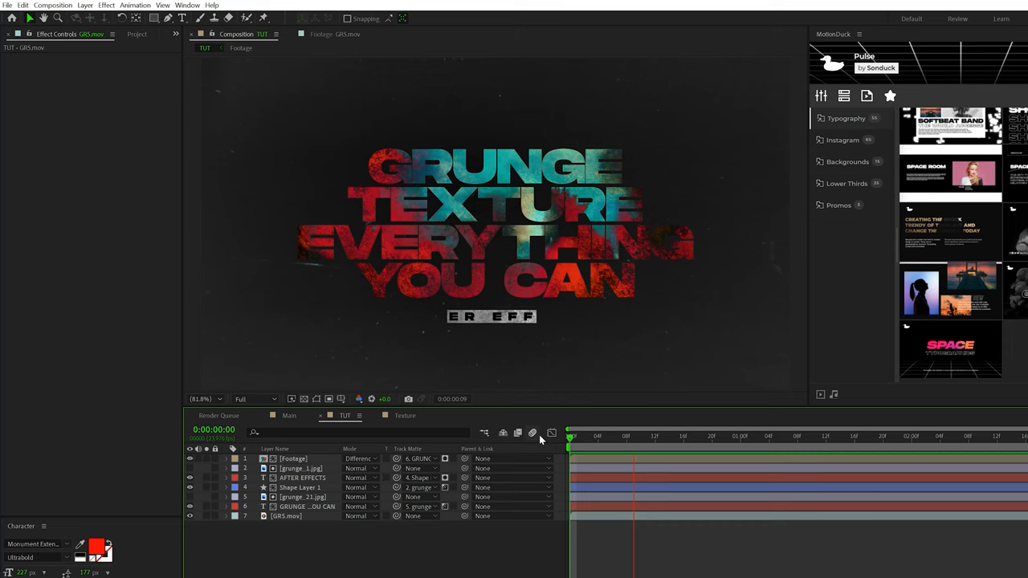
- Add Colorama from Color Correction to the GIFS.mov layer, turning the title red and teal
{"action": "left_click", "coordinate": [106, 6]}
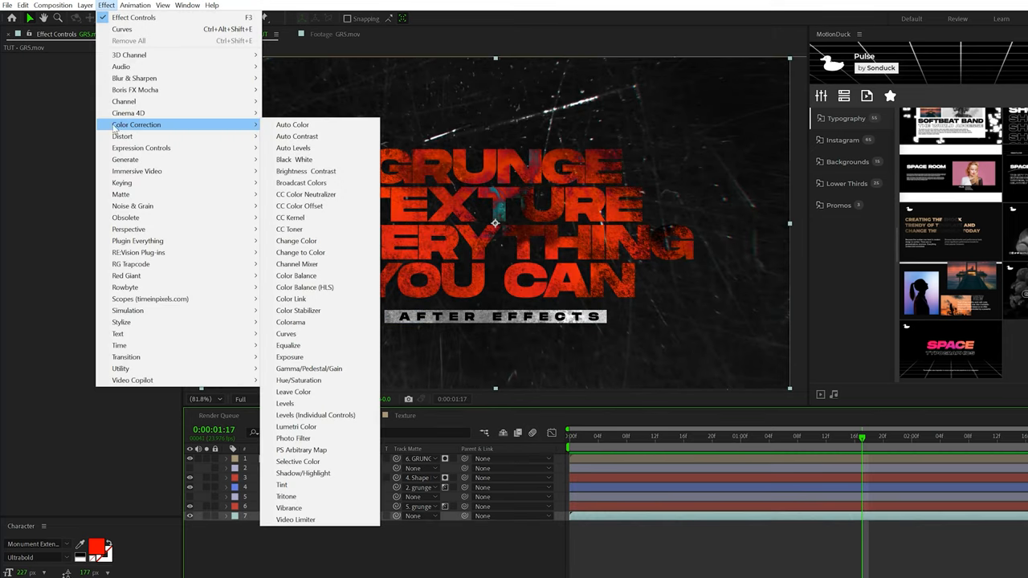
{"action": "left_click", "coordinate": [509, 148]}
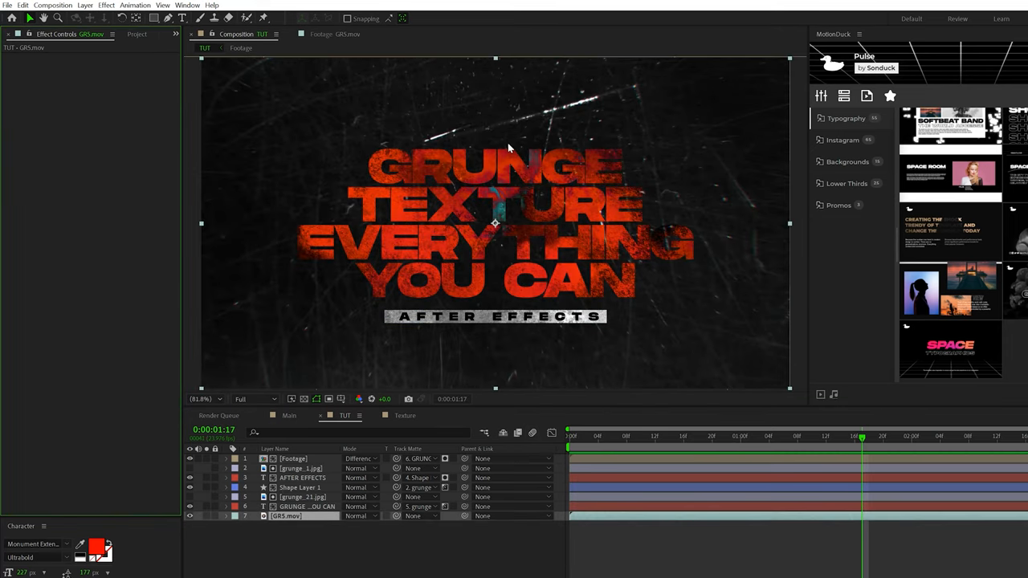
{"action": "left_click", "coordinate": [106, 5]}
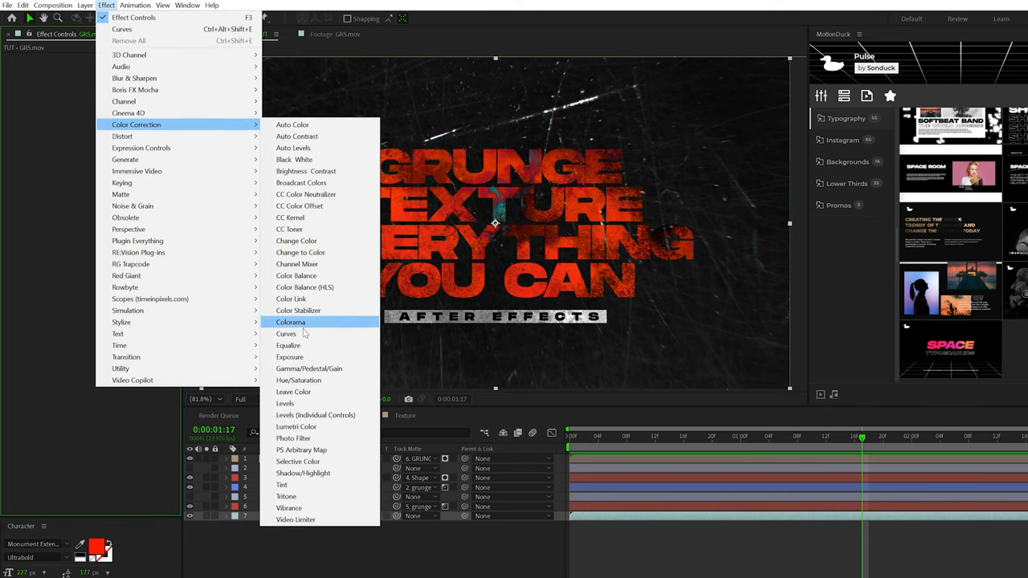
{"action": "left_click", "coordinate": [286, 332]}
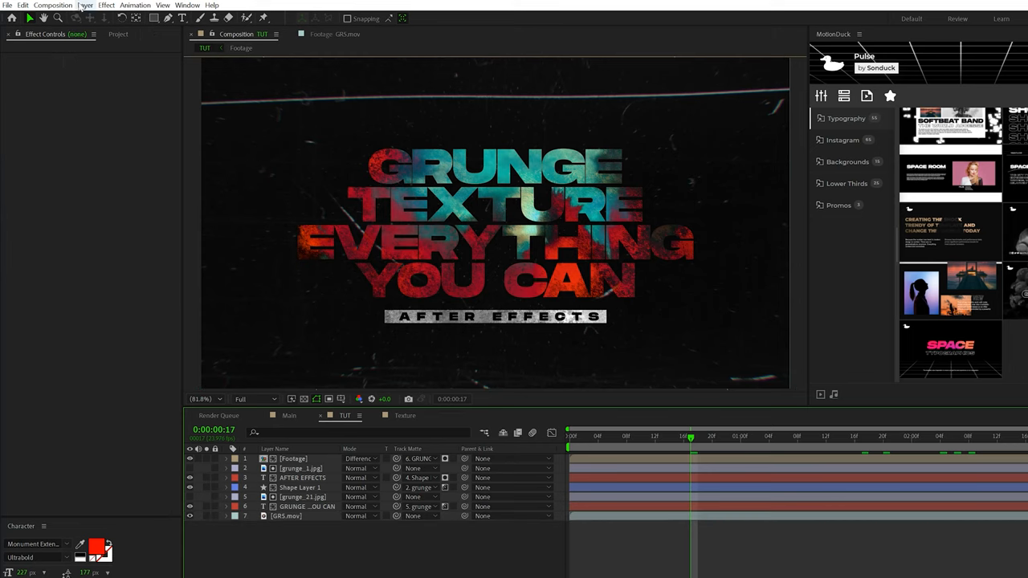
- Create an adjustment layer above all layers and give it a Noise & Grain Noise effect
{"action": "left_click", "coordinate": [84, 7]}
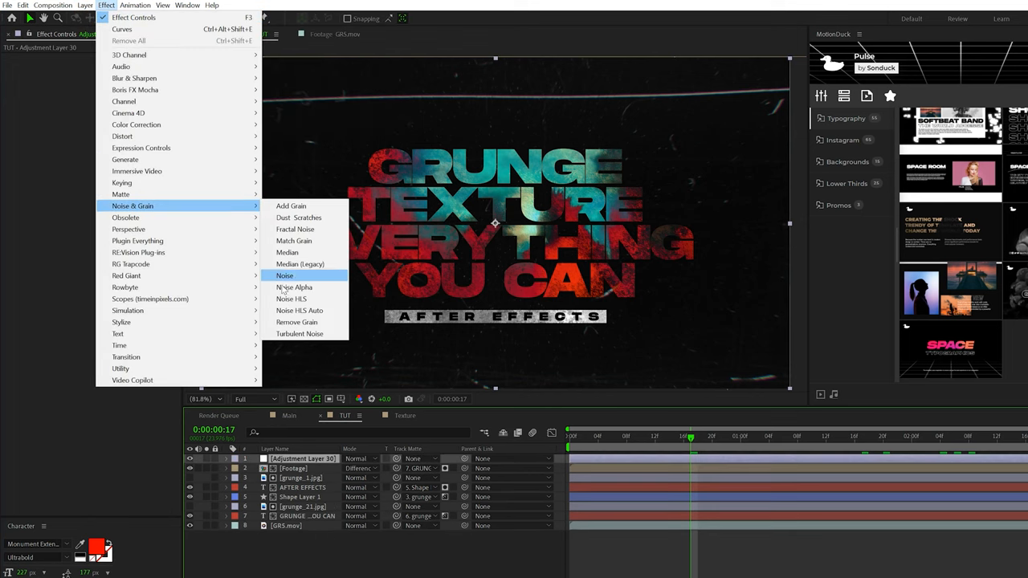
{"action": "left_click", "coordinate": [284, 276]}
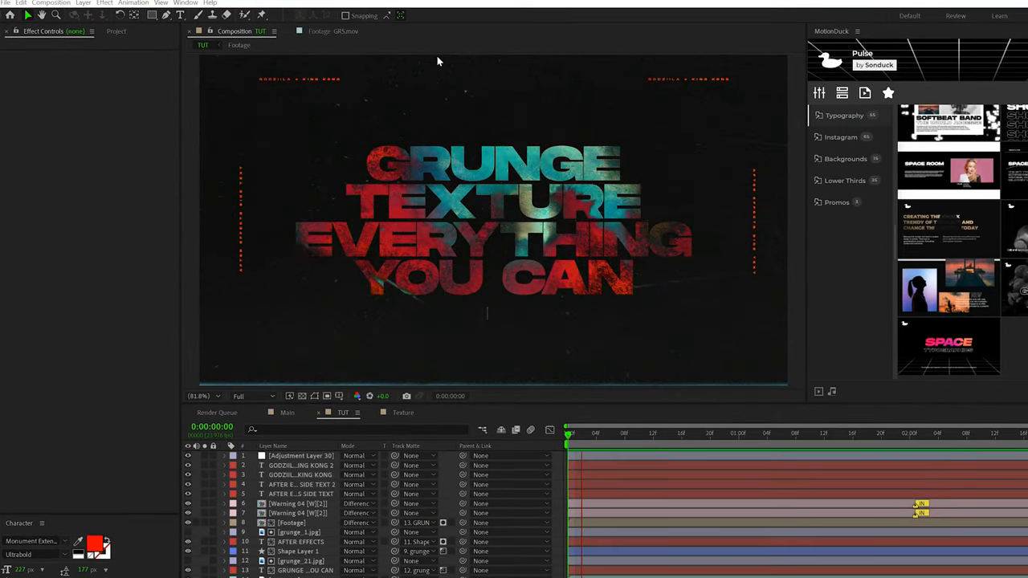
- Expand Animation Presets > Text > Animate In and scroll through the entrance presets
{"action": "left_click", "coordinate": [924, 446]}
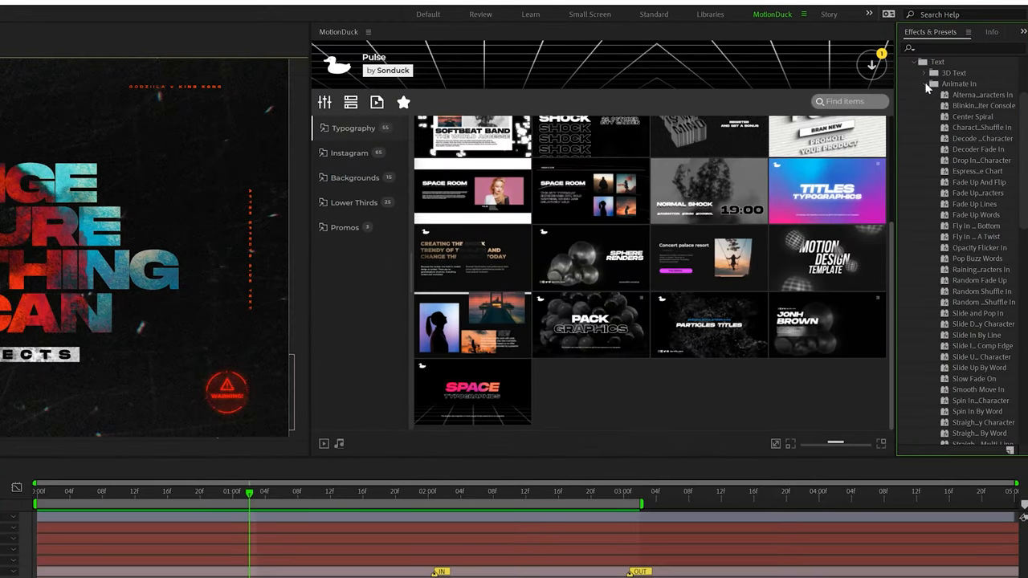
{"action": "scroll", "scroll_direction": "down", "scroll_amount": 3}
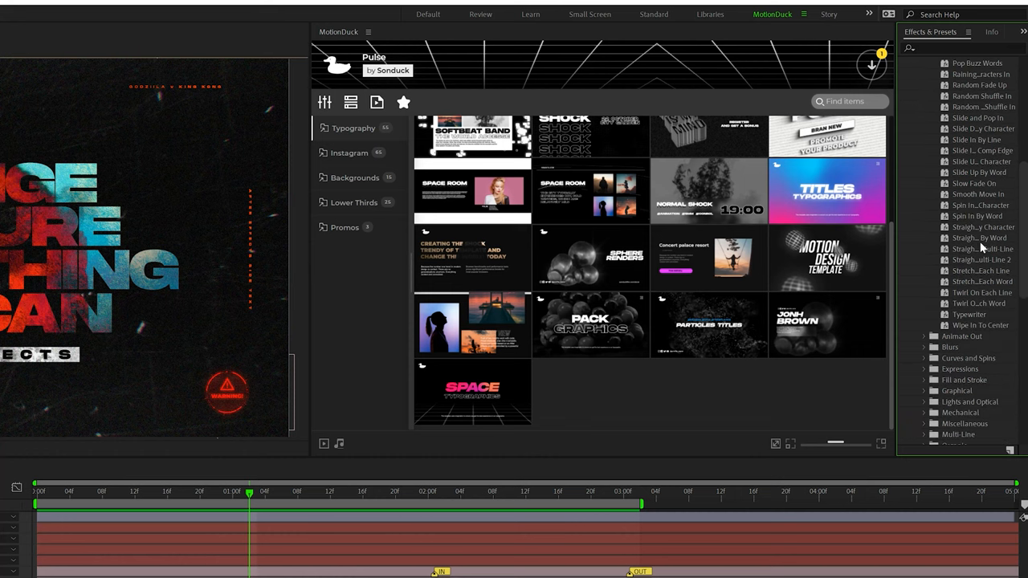